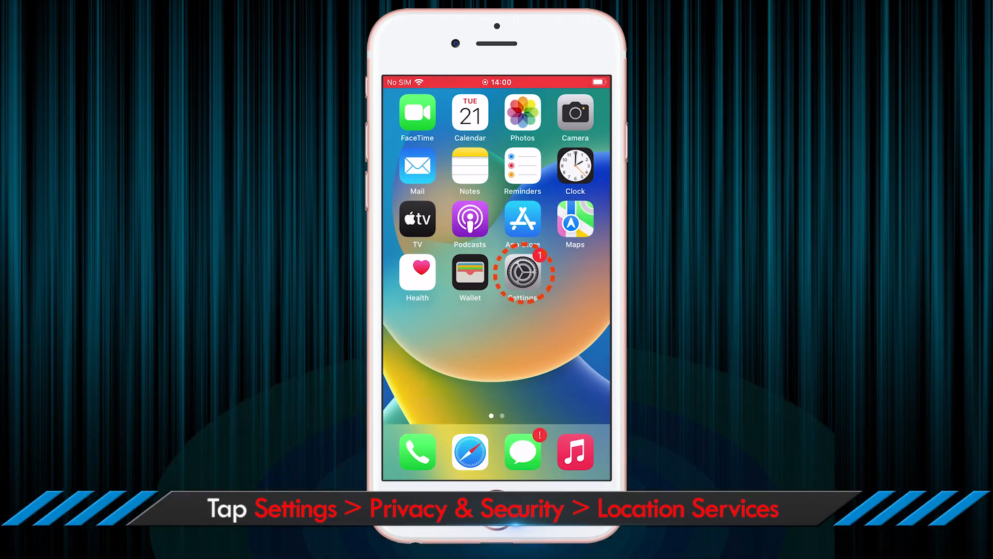
- Navigate from the home screen into Settings > Privacy & Security > Location Services
{"action": "left_click", "coordinate": [522, 272]}
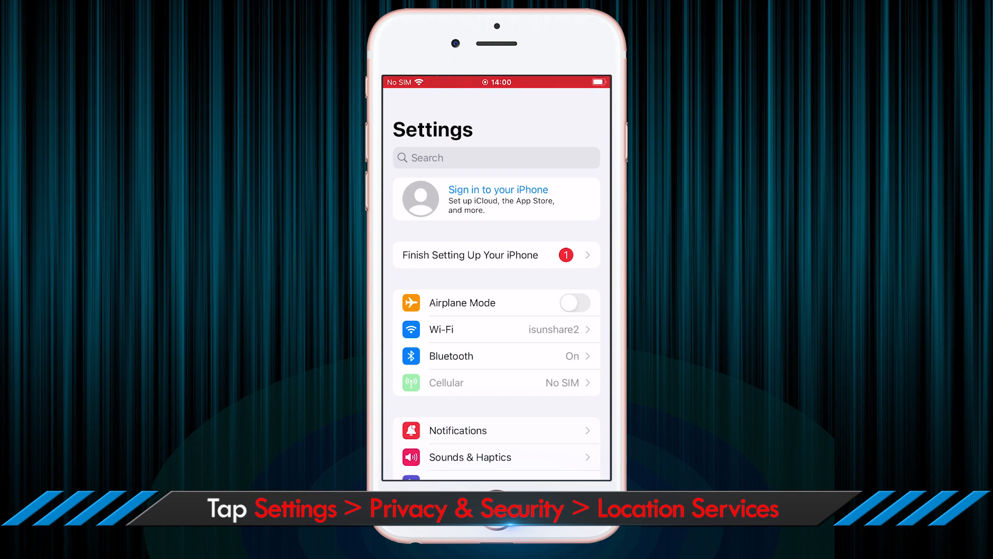
{"action": "scroll", "scroll_direction": "down", "scroll_amount": 3}
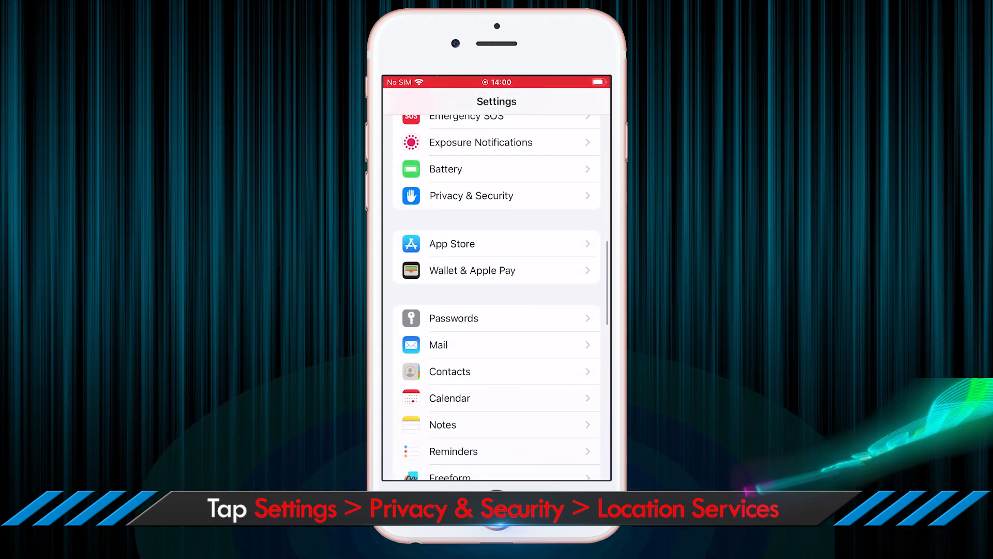
{"action": "left_click", "coordinate": [472, 196]}
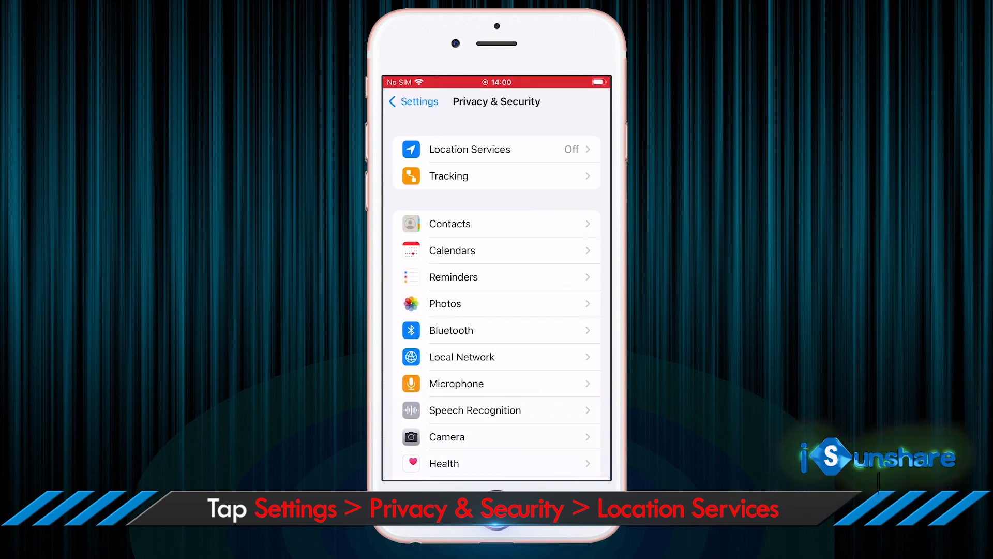
{"action": "left_click", "coordinate": [470, 149]}
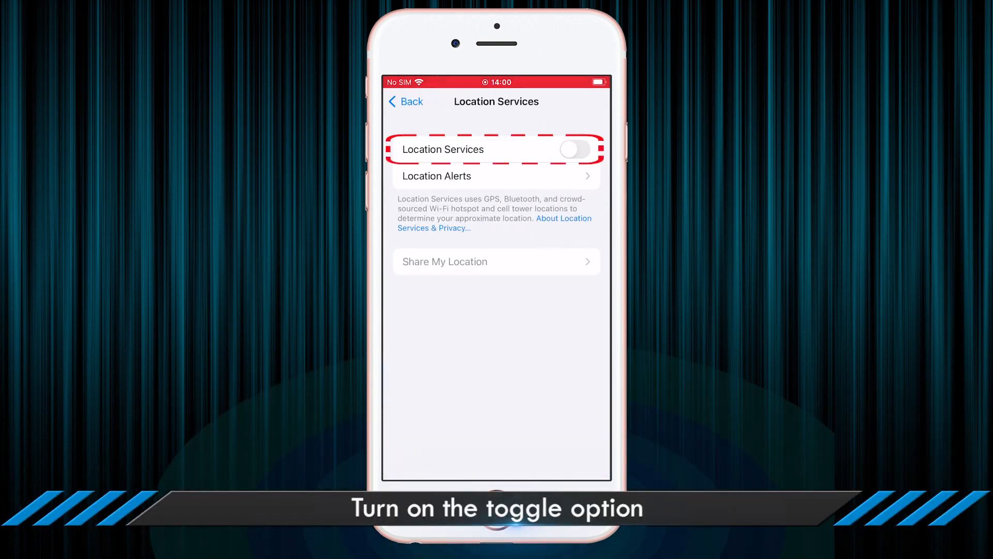
- Enable Location Services and grant Weather access While Using the App or Widgets with Precise Location on
{"action": "left_click", "coordinate": [574, 149]}
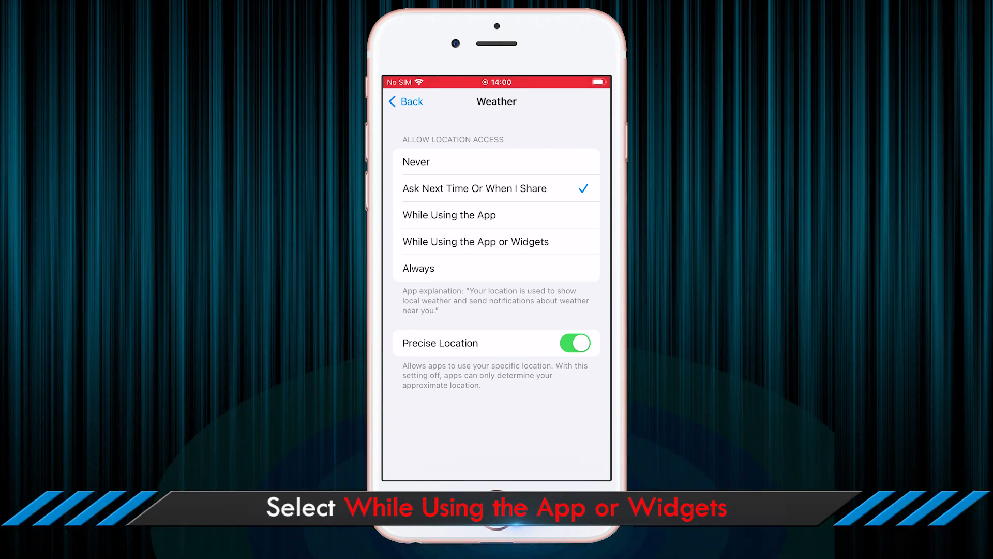
{"action": "left_click", "coordinate": [476, 241]}
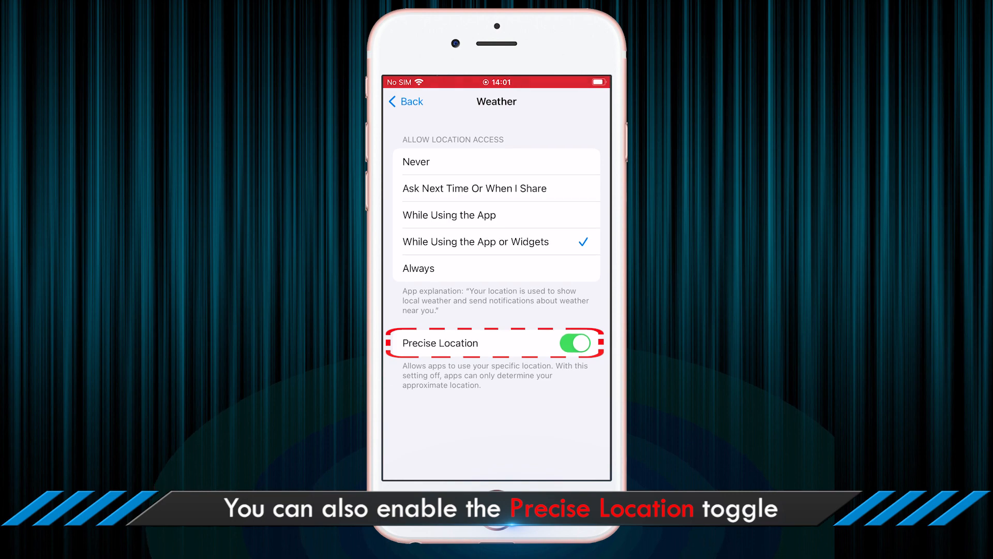
{"action": "left_click", "coordinate": [405, 101]}
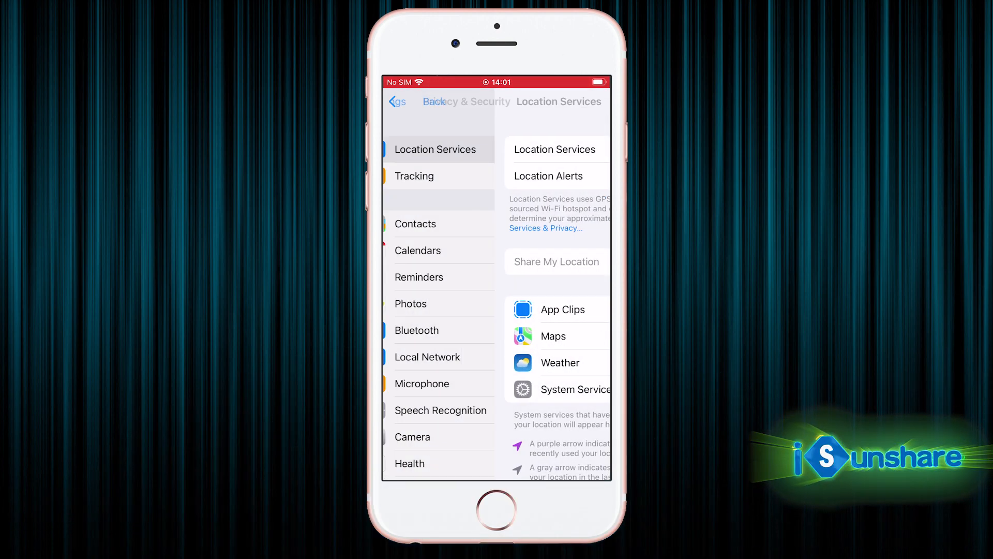
{"action": "left_click", "coordinate": [497, 510]}
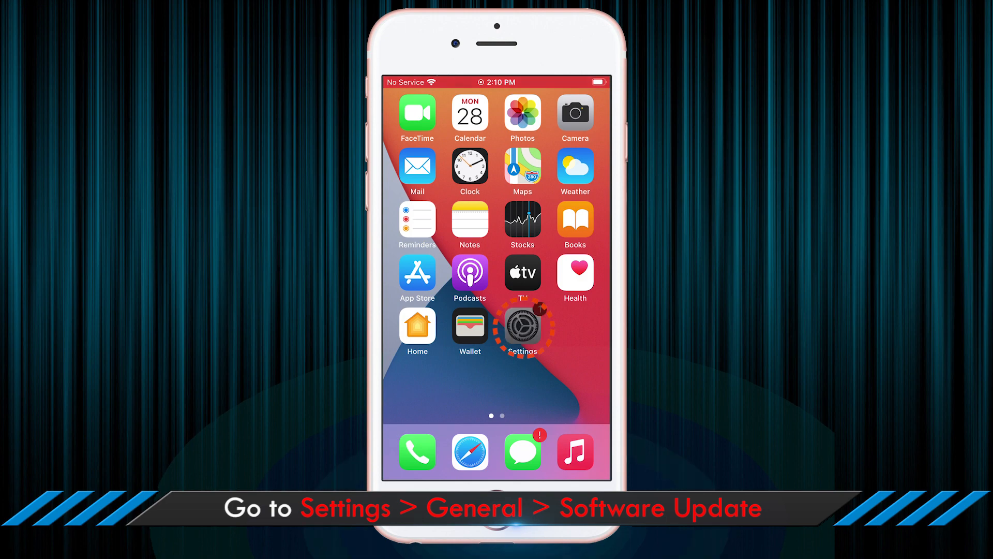
- Start the iOS 16.3 Download and Install from General > Software Update, entering the passcode
{"action": "left_click", "coordinate": [521, 326]}
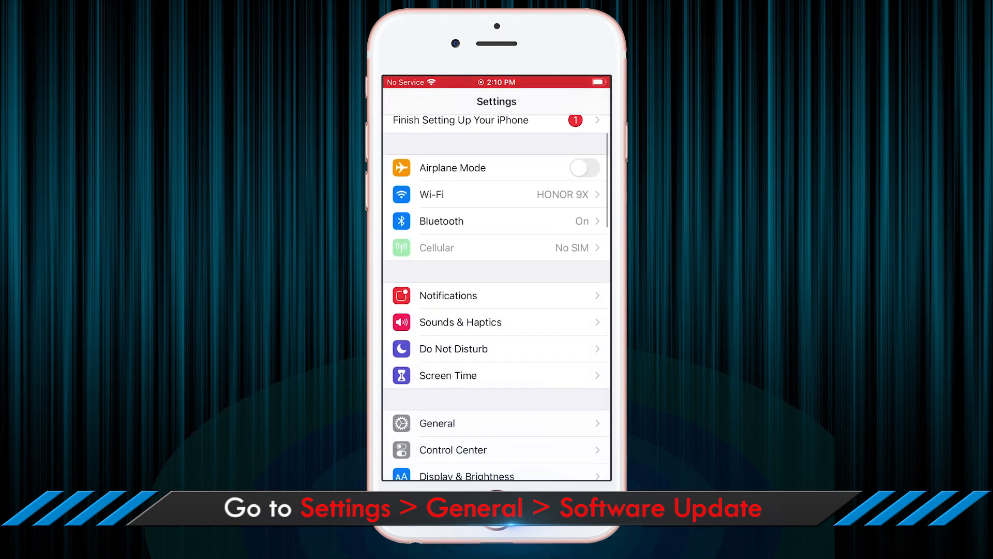
{"action": "left_click", "coordinate": [437, 423]}
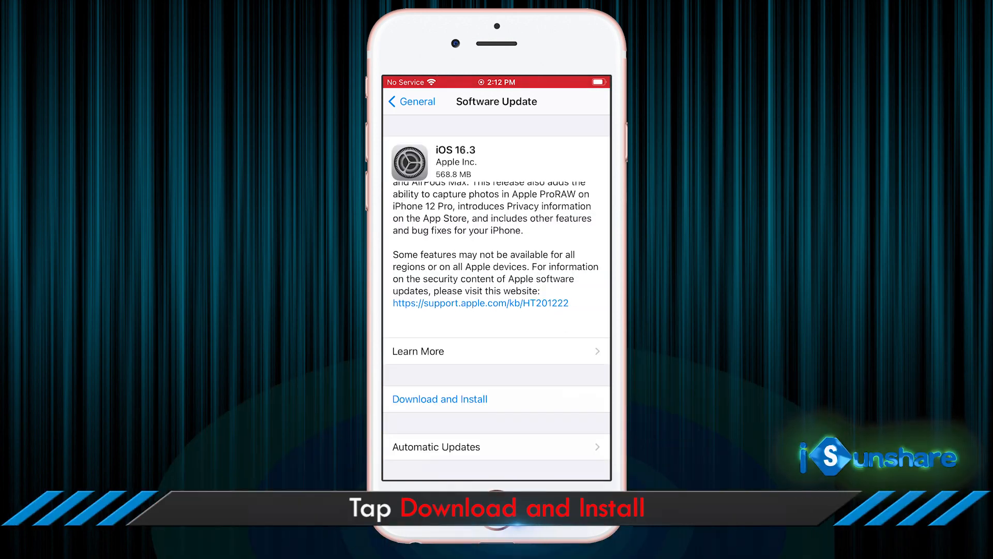
{"action": "left_click", "coordinate": [439, 400]}
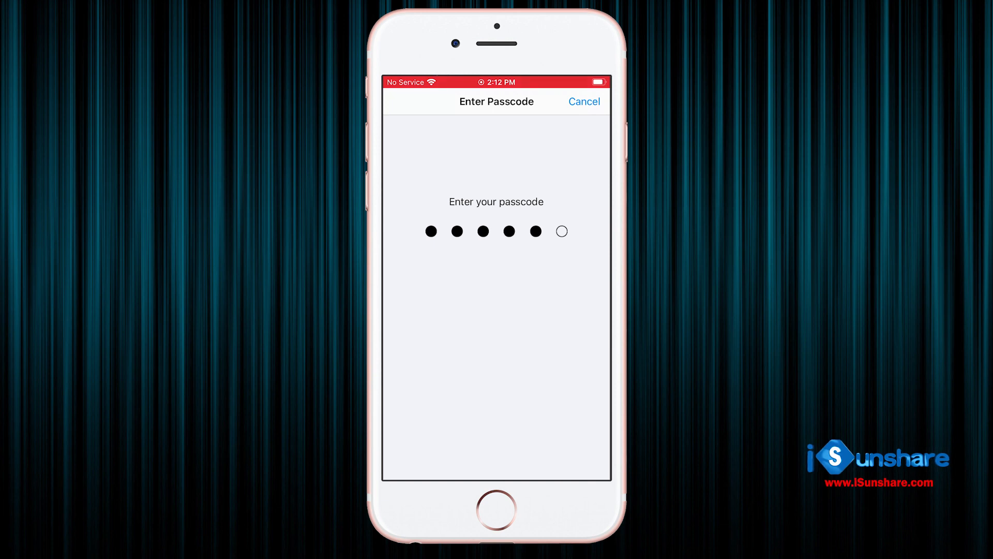
{"action": "left_click", "coordinate": [561, 231]}
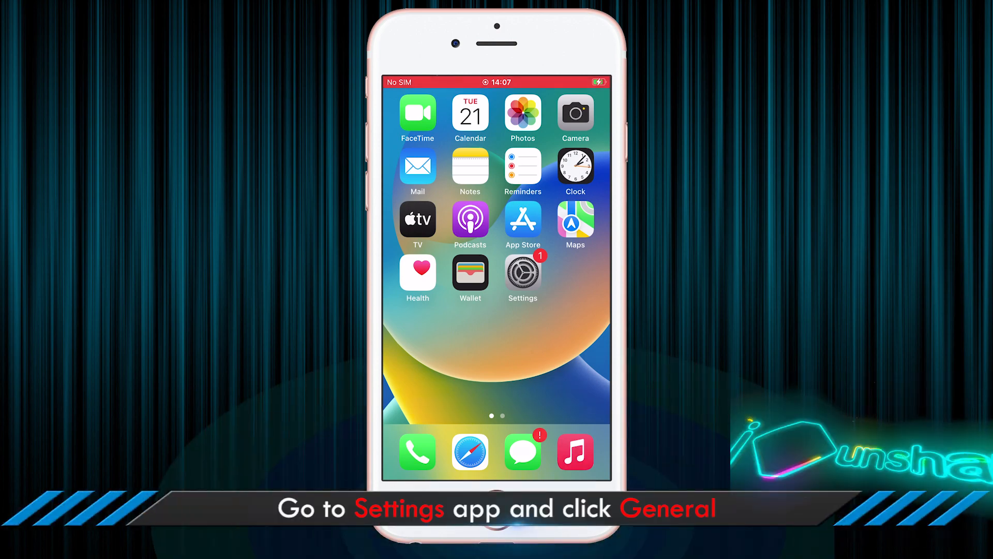
- Reach the Transfer or Reset iPhone page under Settings > General
{"action": "left_click", "coordinate": [522, 273]}
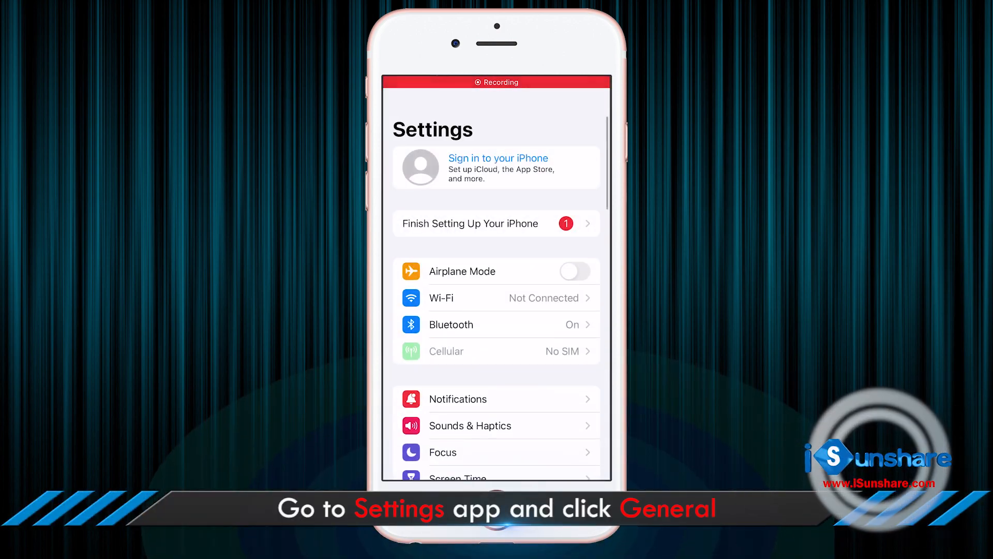
{"action": "scroll", "scroll_direction": "down", "scroll_amount": 3}
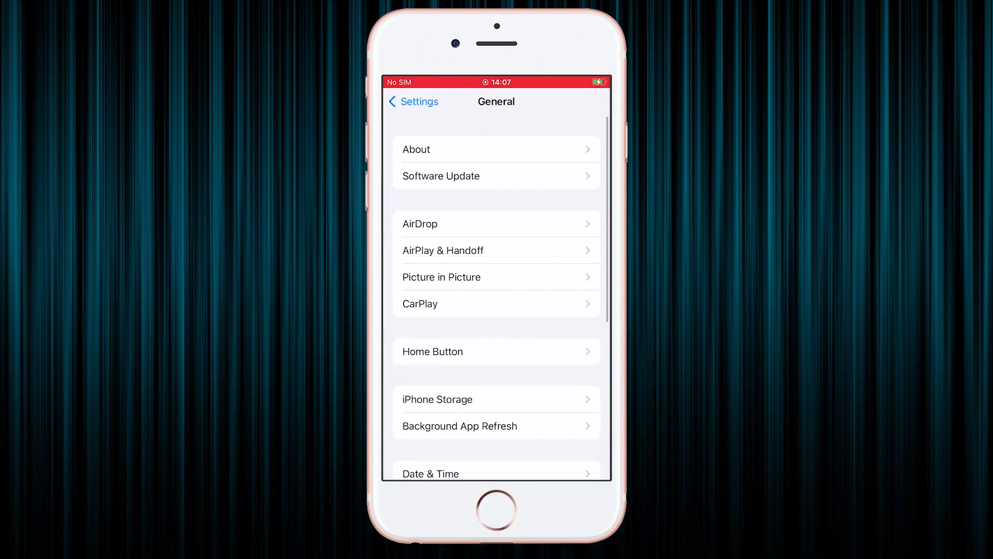
{"action": "scroll", "scroll_direction": "down", "scroll_amount": 3}
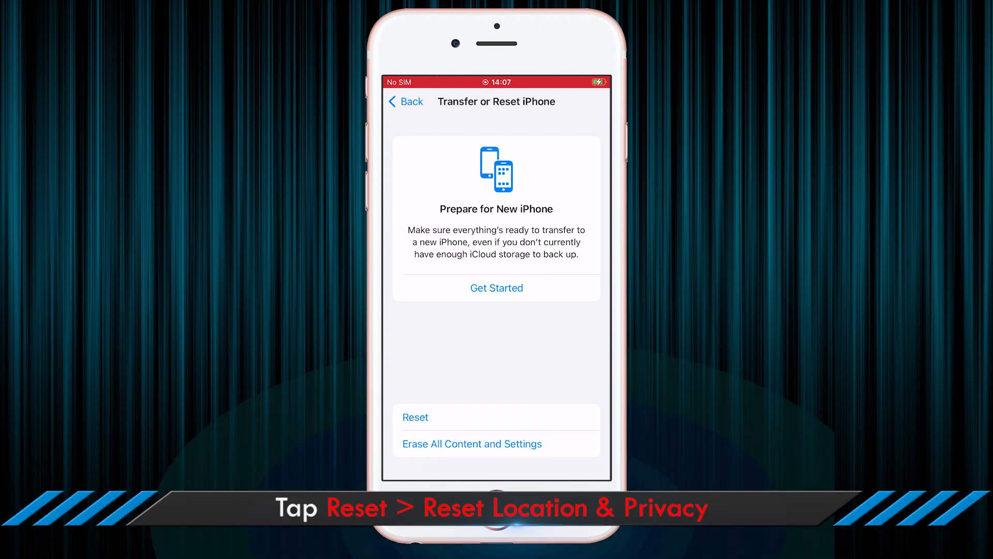
{"action": "left_click", "coordinate": [416, 417]}
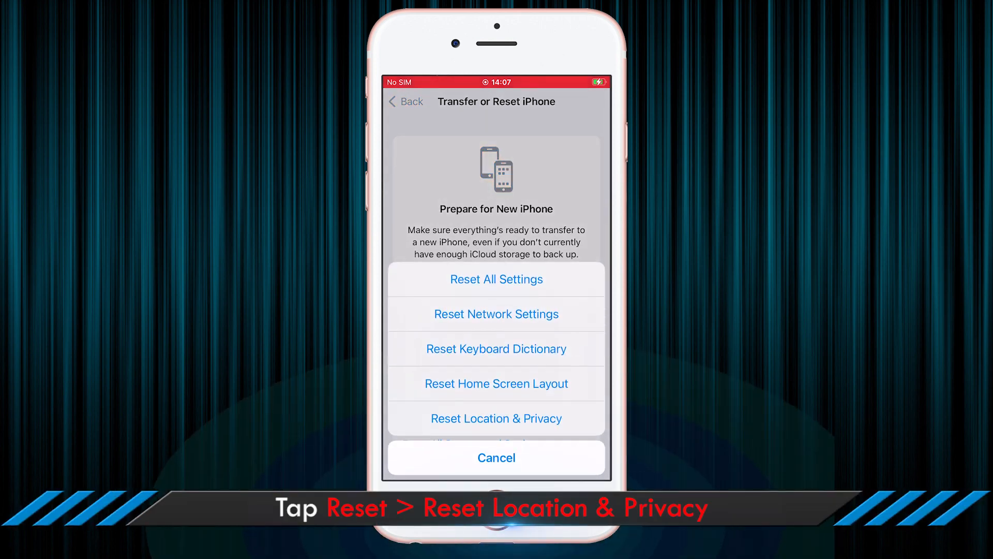
{"action": "left_click", "coordinate": [497, 457]}
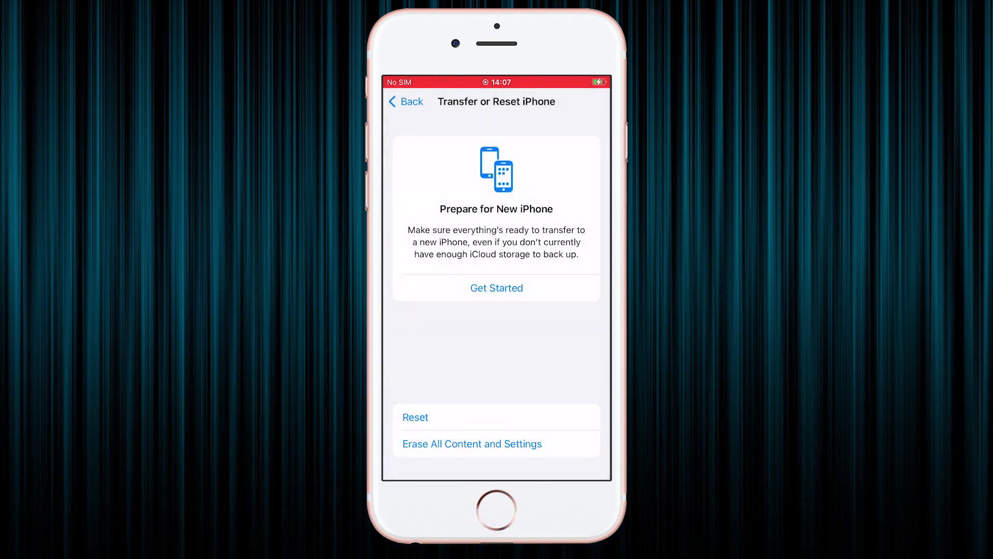
{"action": "left_click", "coordinate": [472, 444]}
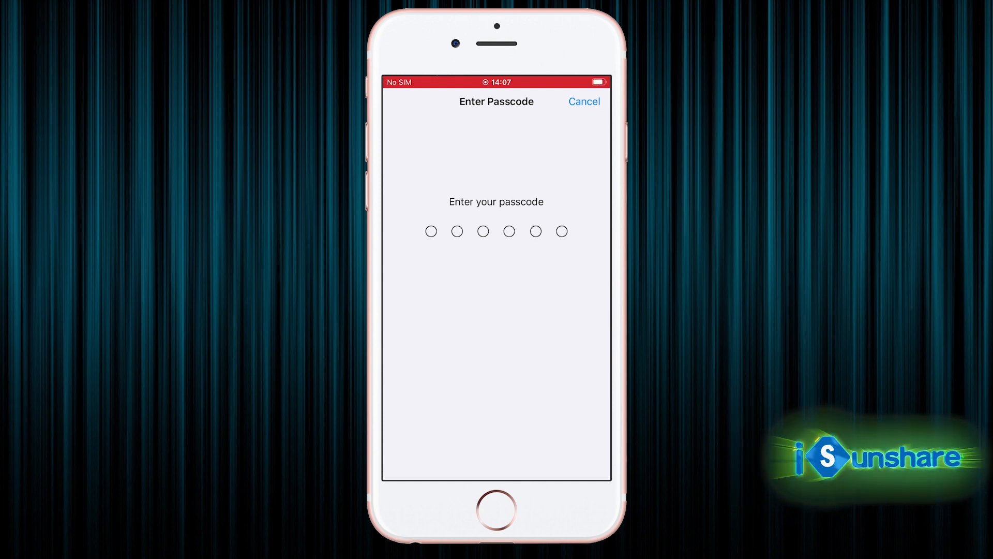
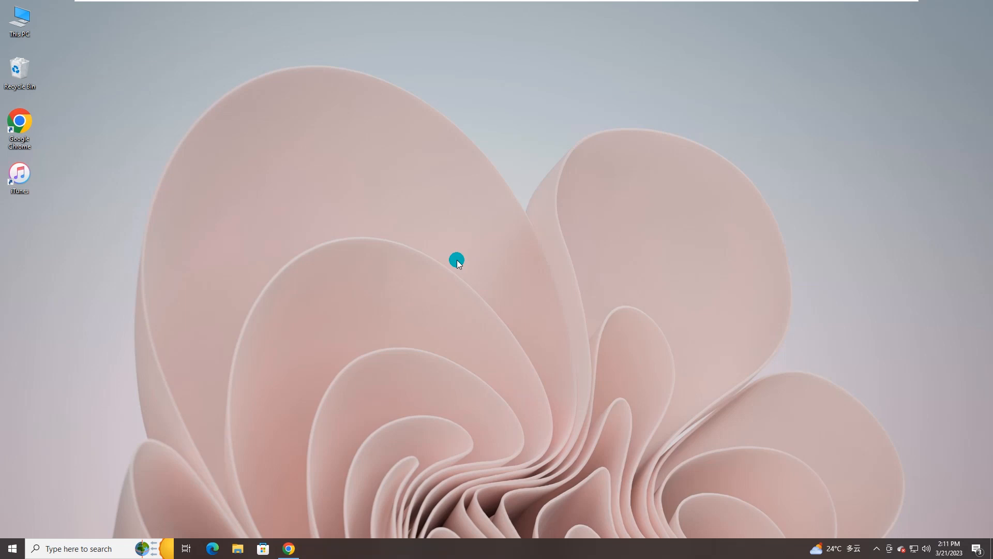
{"action": "mouse_move", "coordinate": [453, 271]}
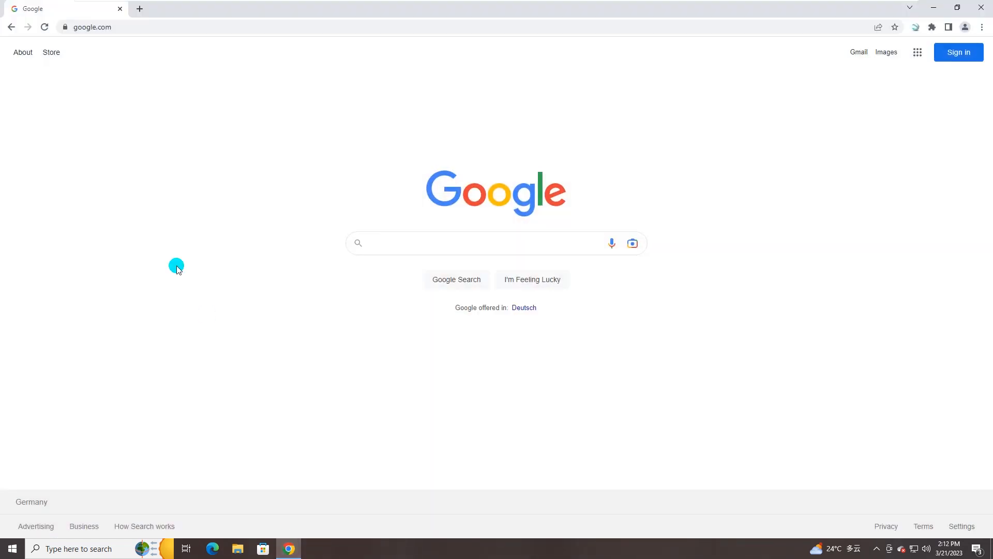
{"action": "left_click", "coordinate": [106, 27]}
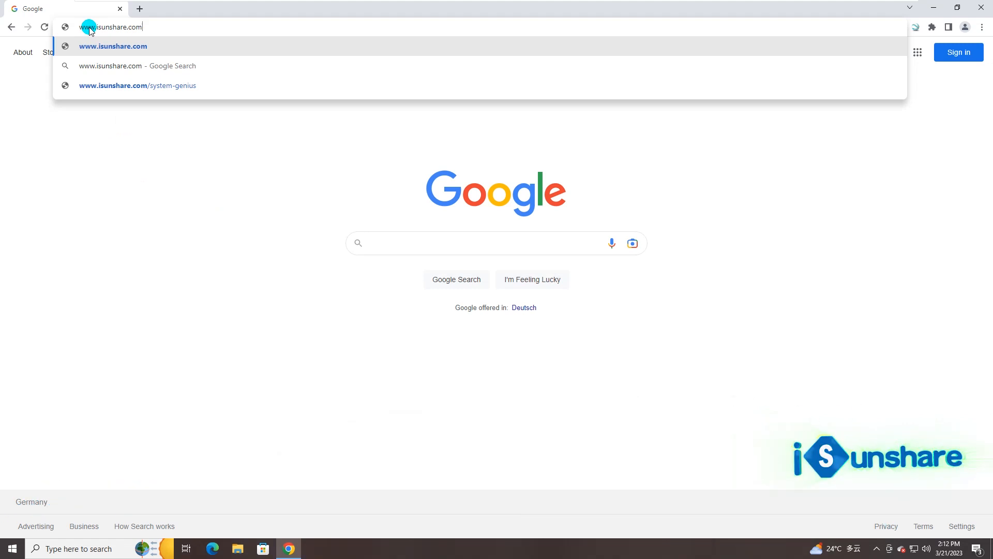
{"action": "left_click", "coordinate": [112, 46]}
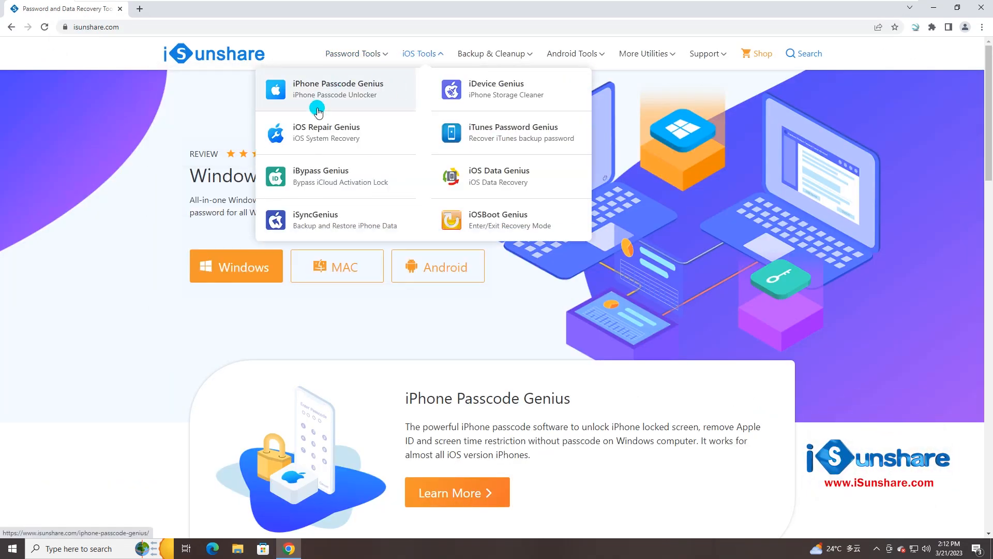
{"action": "mouse_move", "coordinate": [326, 131]}
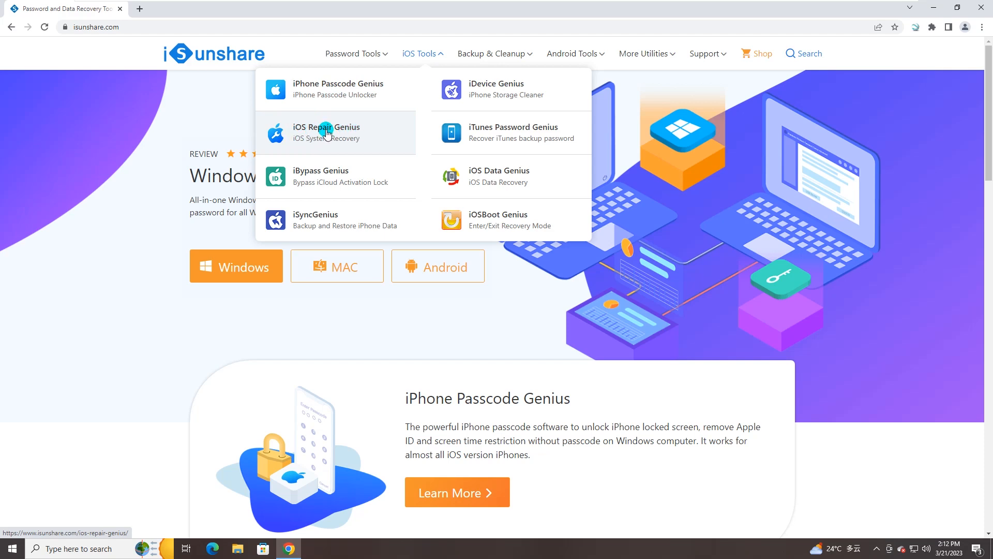
- Download the iOS Repair Genius .exe installer from its product page
{"action": "left_click", "coordinate": [327, 132]}
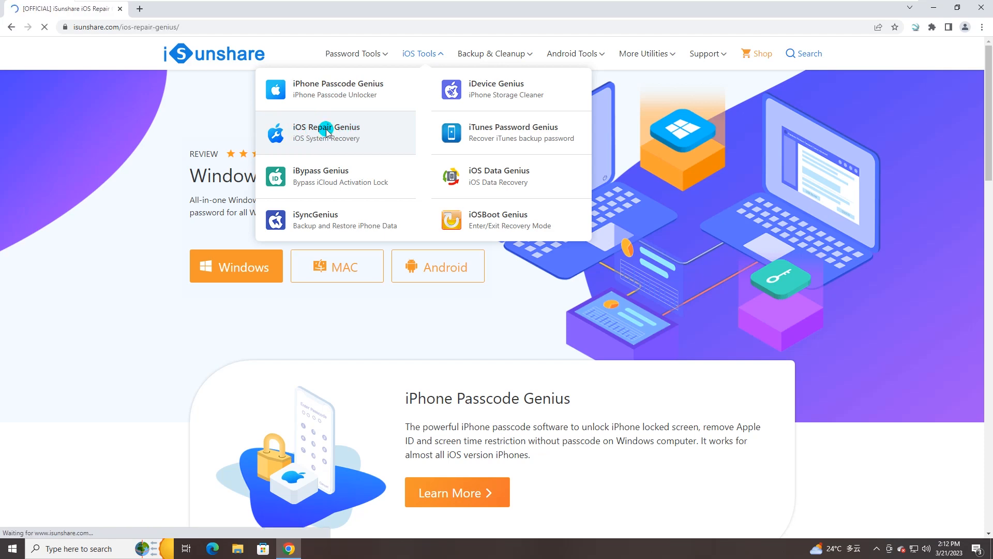
{"action": "left_click", "coordinate": [327, 133]}
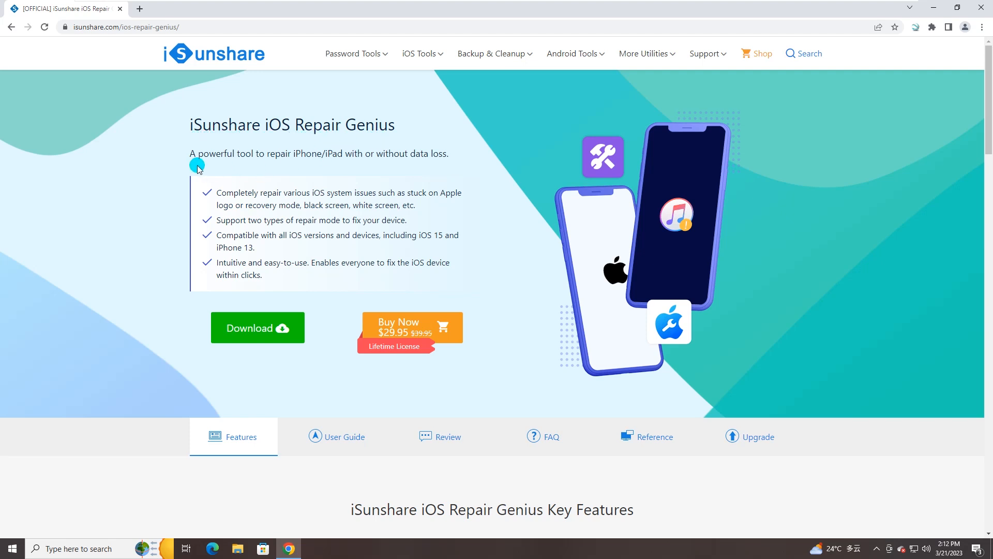
{"action": "mouse_move", "coordinate": [447, 166]}
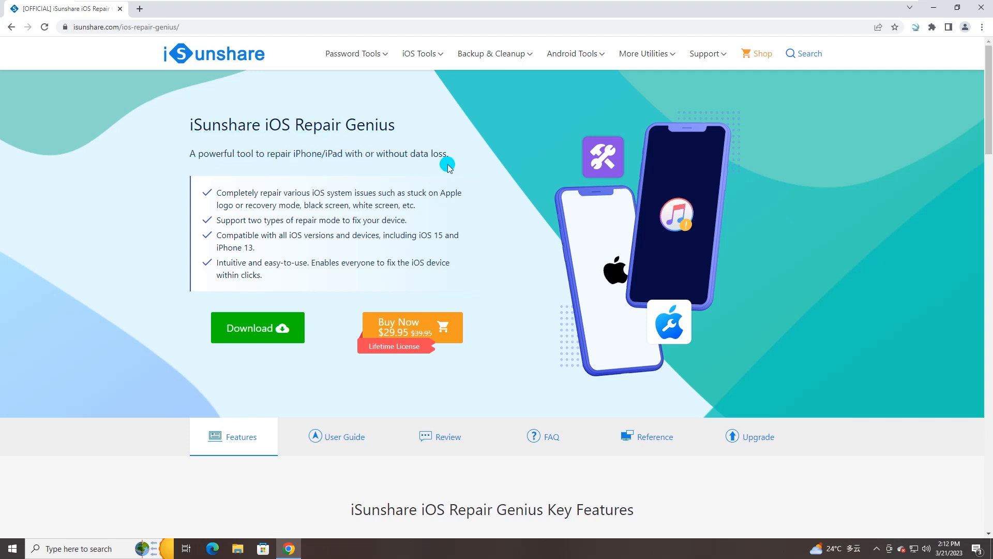
{"action": "mouse_move", "coordinate": [335, 207]}
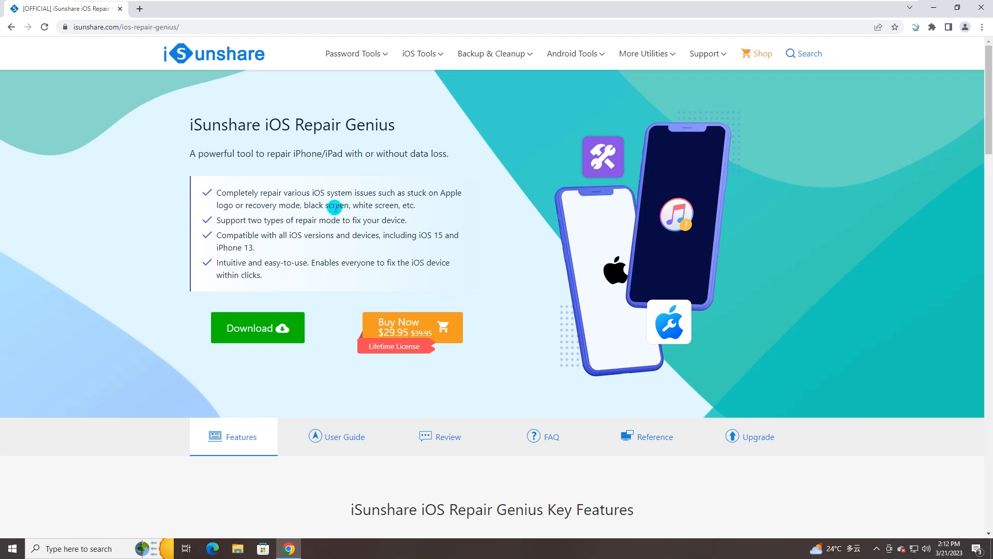
{"action": "mouse_move", "coordinate": [321, 283]}
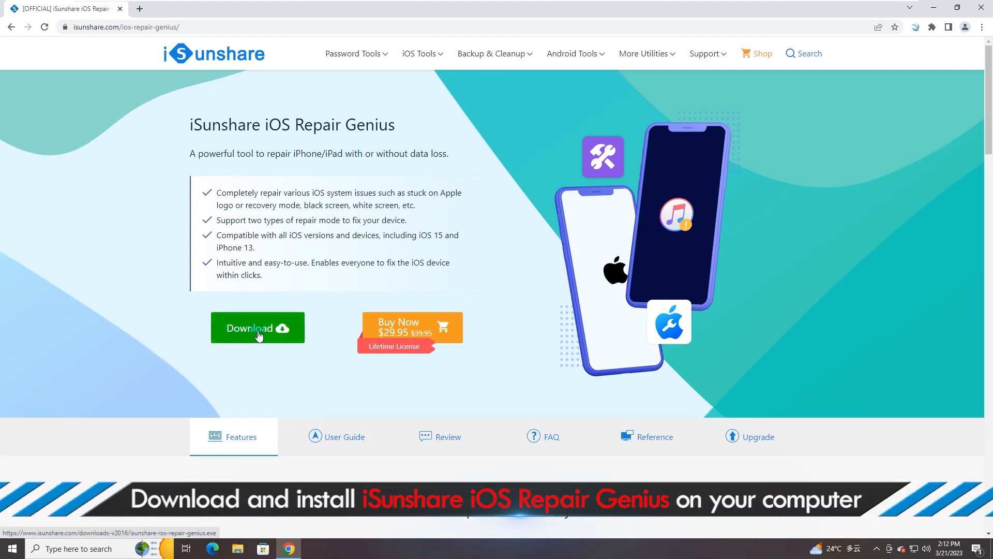
{"action": "left_click", "coordinate": [258, 327]}
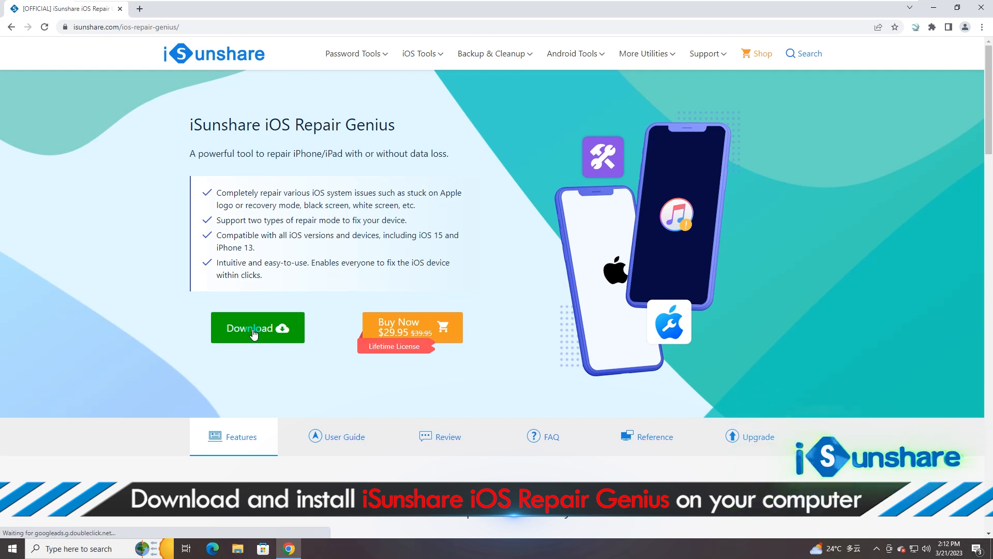
{"action": "left_click", "coordinate": [258, 328]}
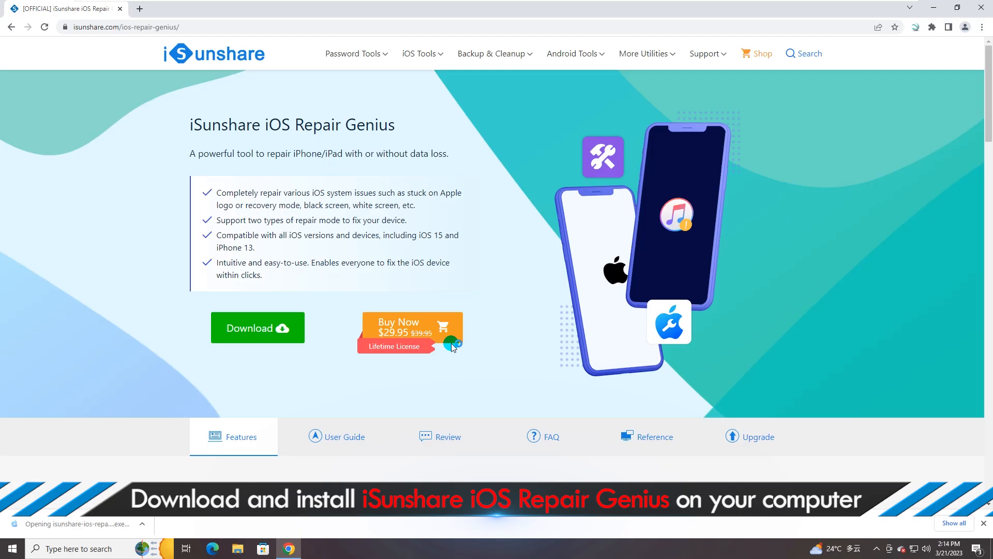
- Run the installer, accept the License Agreement and finish installing iOS Repair Genius 4.1.1.5
{"action": "left_click", "coordinate": [75, 524]}
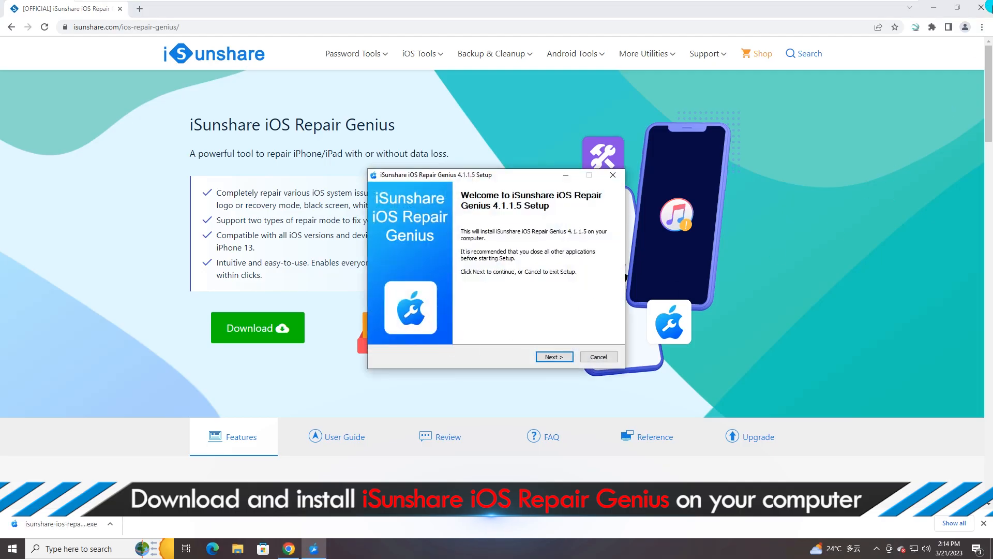
{"action": "left_click", "coordinate": [552, 357]}
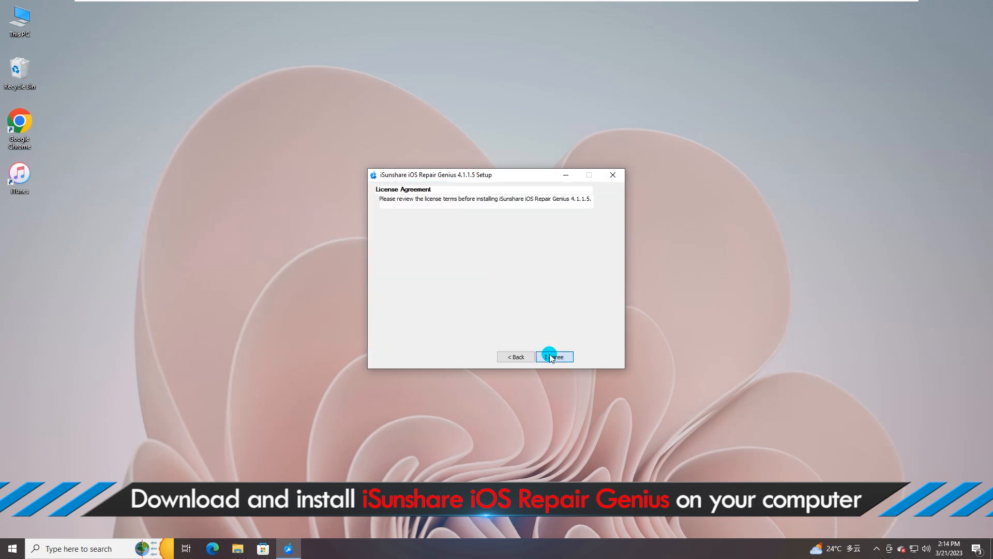
{"action": "left_click", "coordinate": [553, 357]}
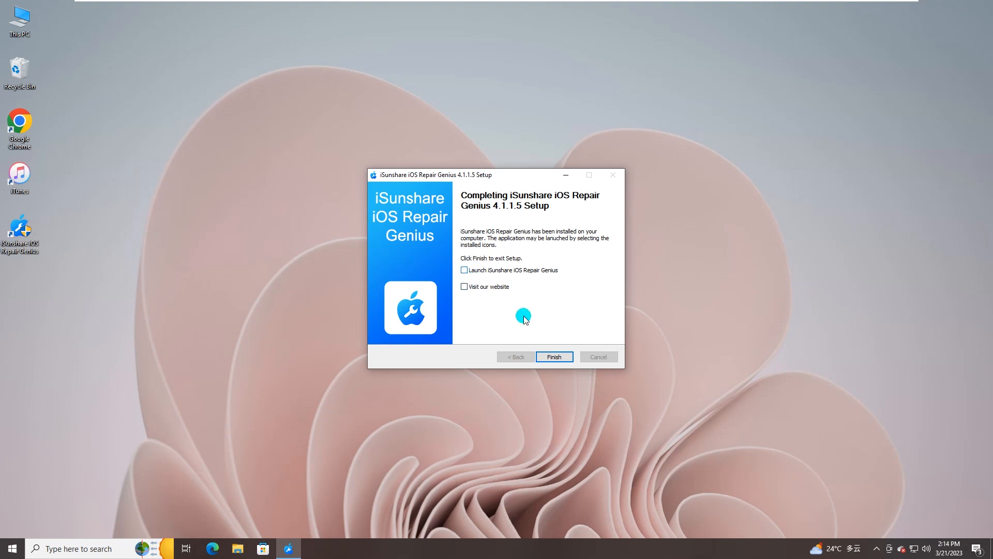
{"action": "left_click", "coordinate": [552, 356]}
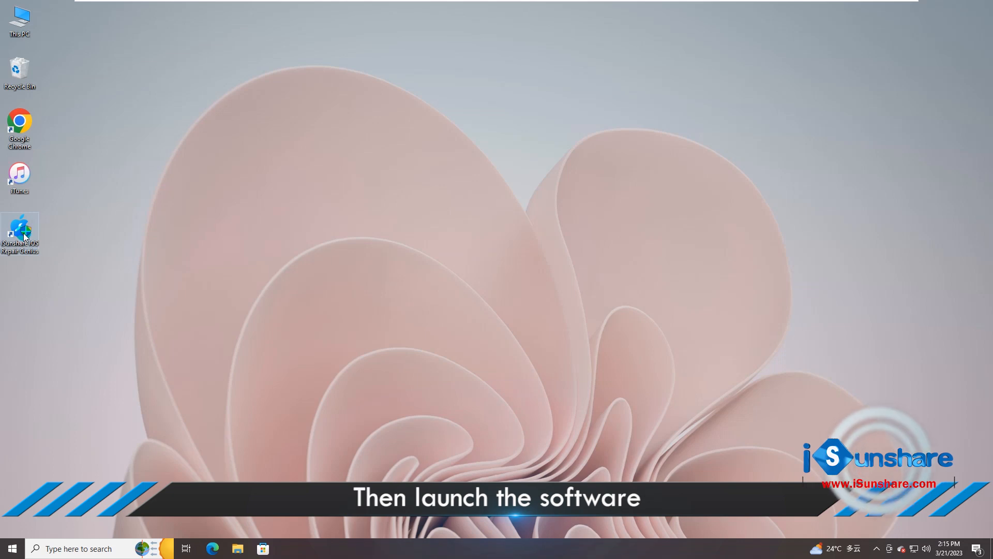
- Launch iOS Repair Genius with UAC approval and choose Standard Mode repair without data loss
{"action": "double_click", "coordinate": [20, 230]}
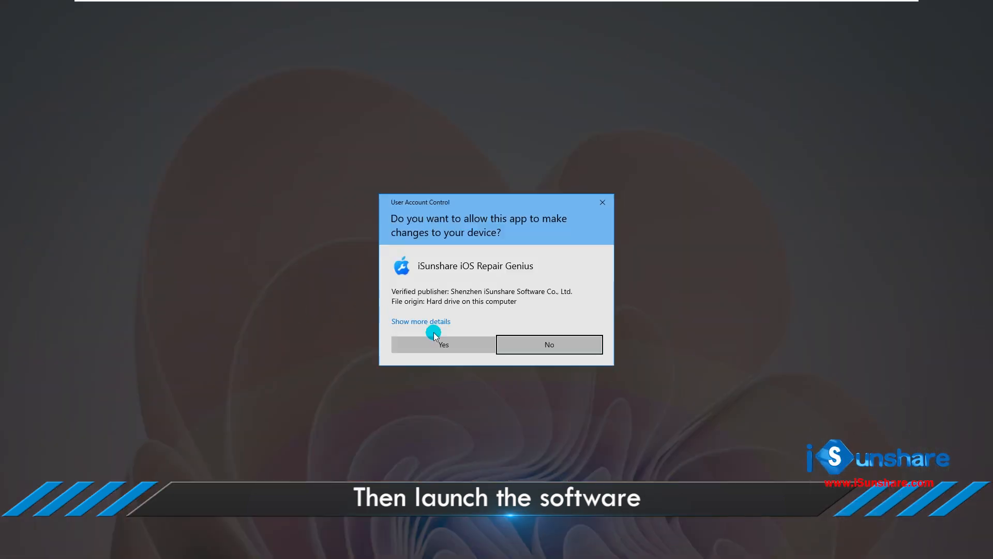
{"action": "left_click", "coordinate": [443, 344]}
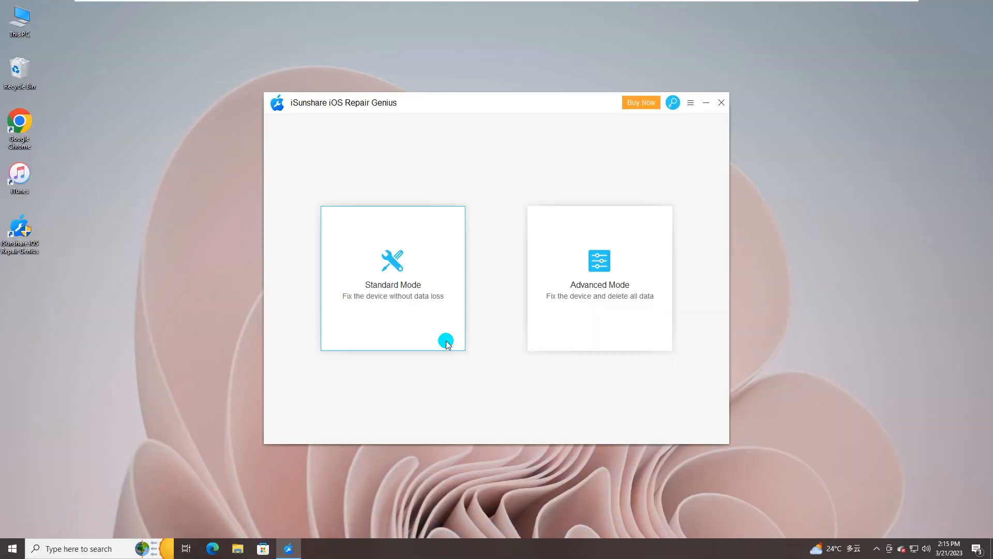
{"action": "mouse_move", "coordinate": [406, 290]}
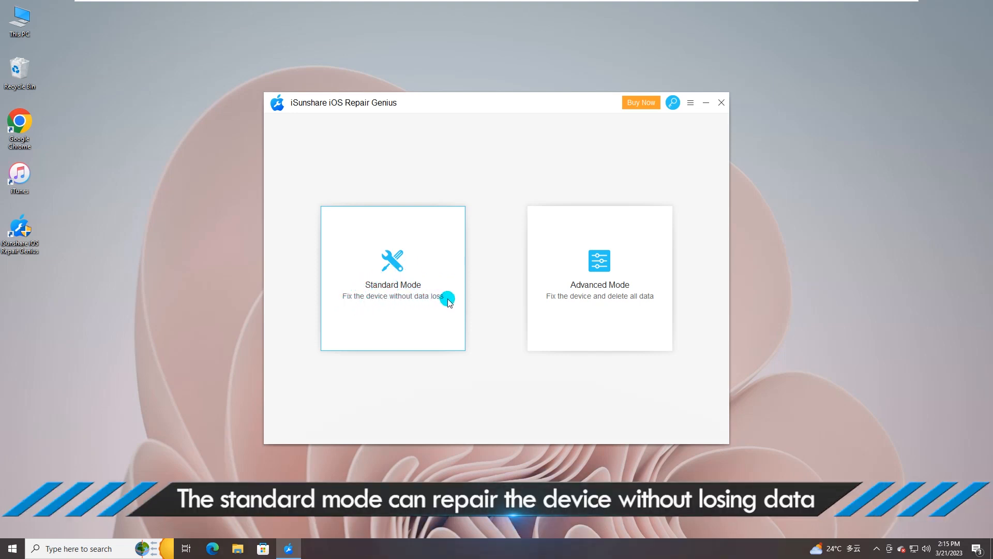
{"action": "mouse_move", "coordinate": [413, 320]}
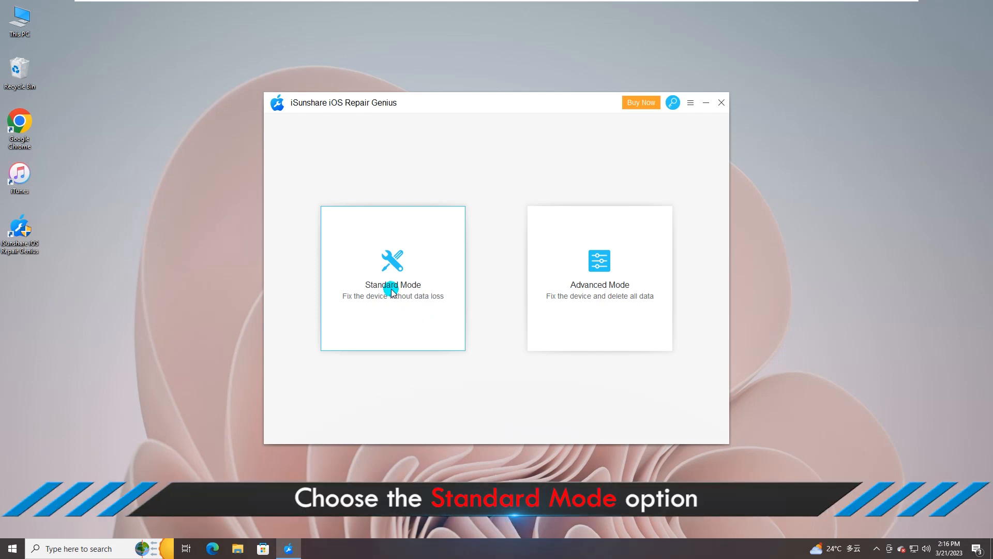
{"action": "left_click", "coordinate": [392, 278]}
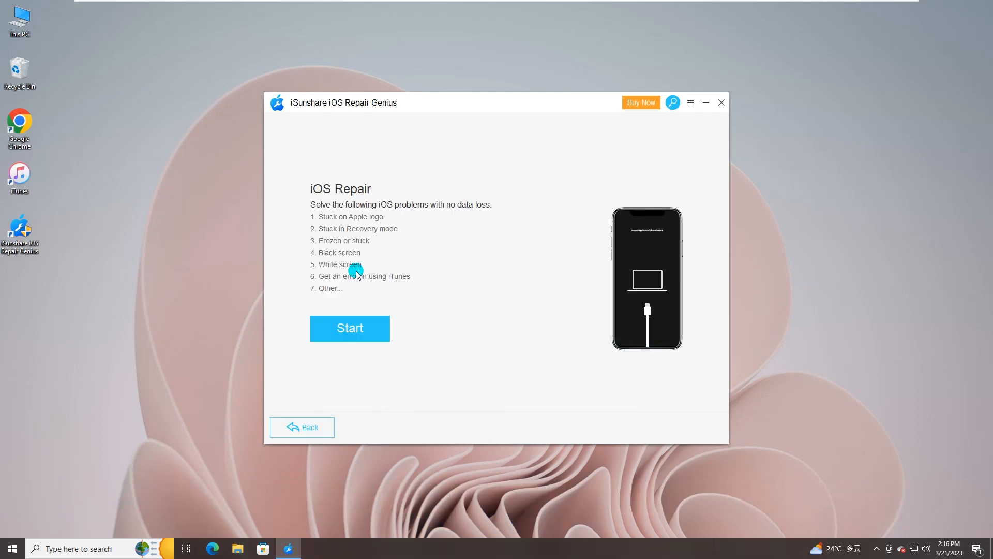
{"action": "mouse_move", "coordinate": [329, 289]}
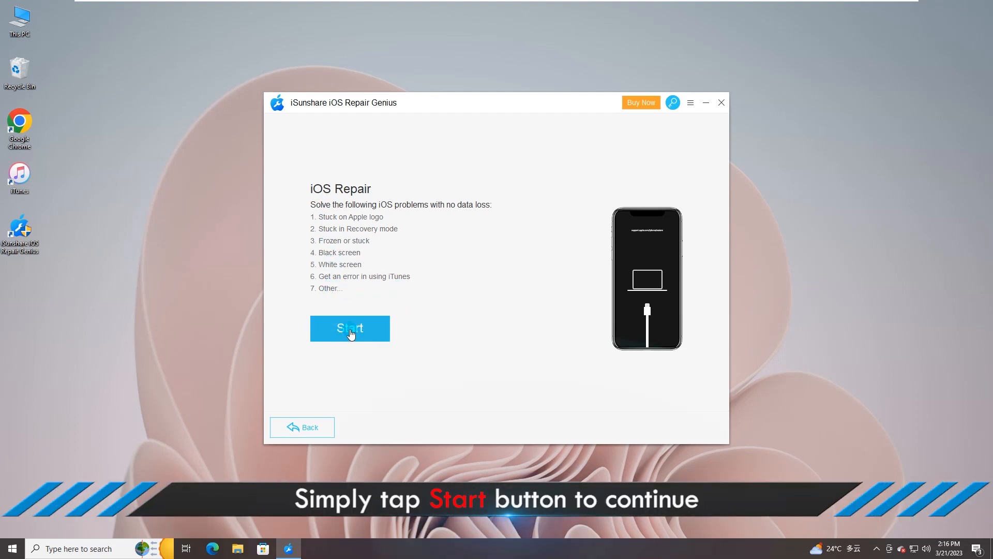
- Start the standard repair, reaching the connect-device-by-USB prompt
{"action": "left_click", "coordinate": [350, 328]}
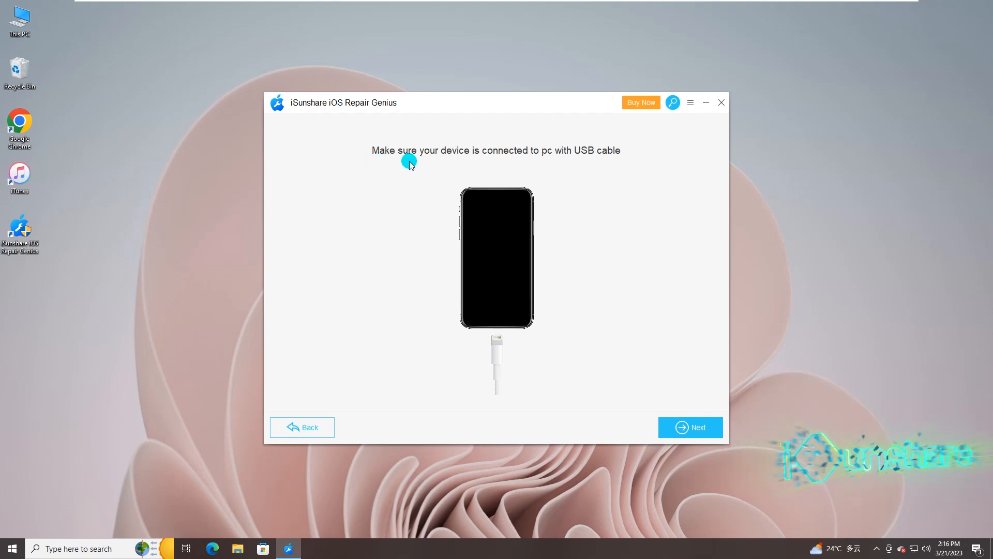
{"action": "mouse_move", "coordinate": [594, 159]}
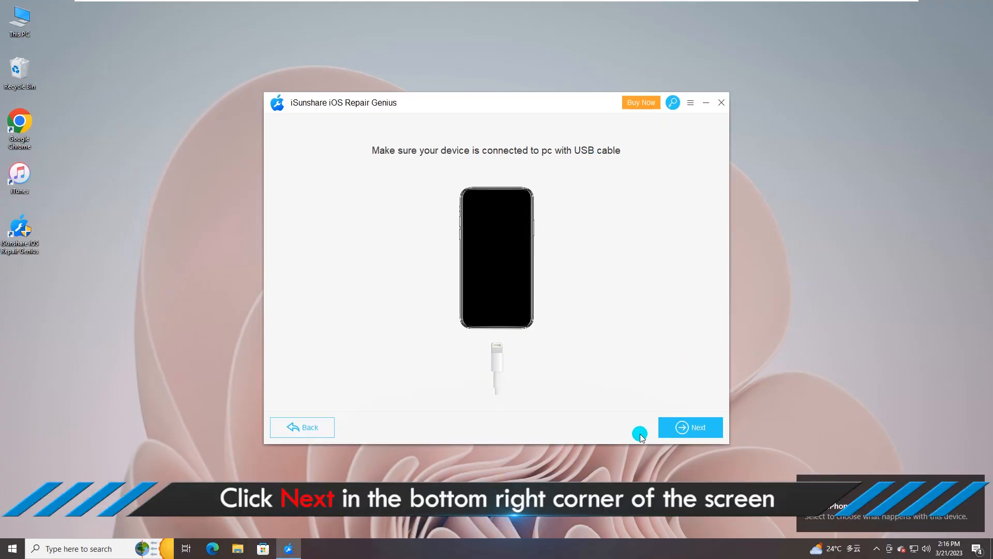
{"action": "mouse_move", "coordinate": [701, 431]}
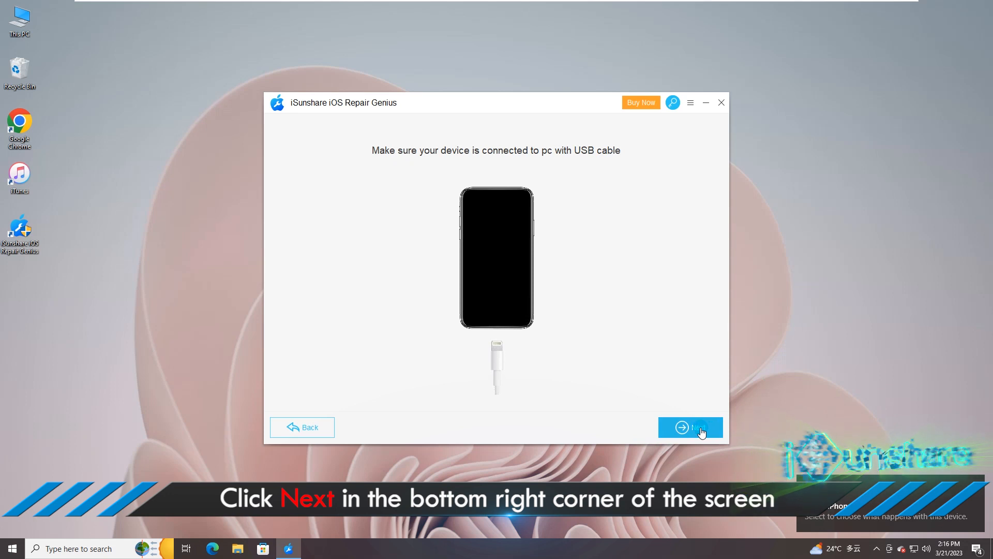
- Download the 16.3.1 firmware package for the iPhone 8 (GSM) to the default save path
{"action": "left_click", "coordinate": [691, 427]}
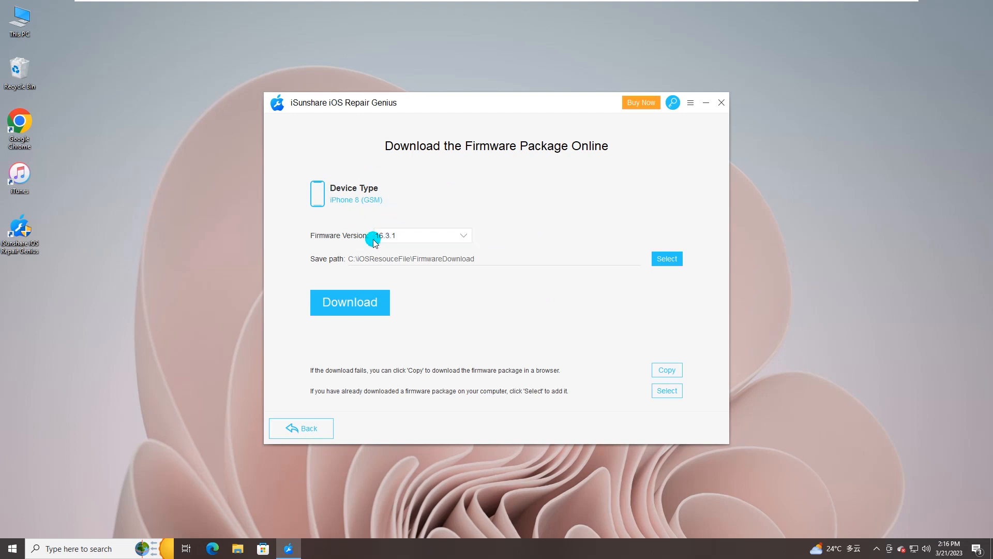
{"action": "mouse_move", "coordinate": [469, 295]}
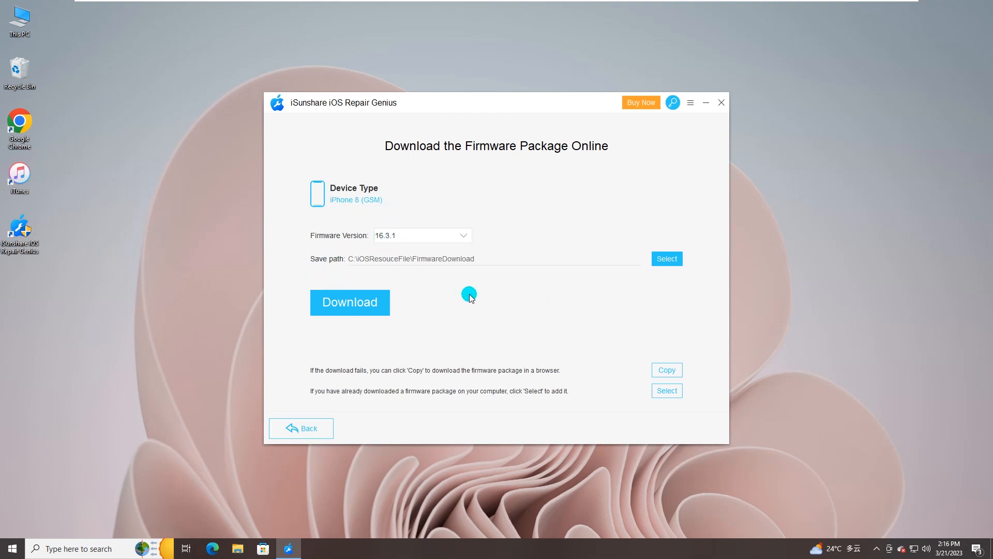
{"action": "mouse_move", "coordinate": [591, 152]}
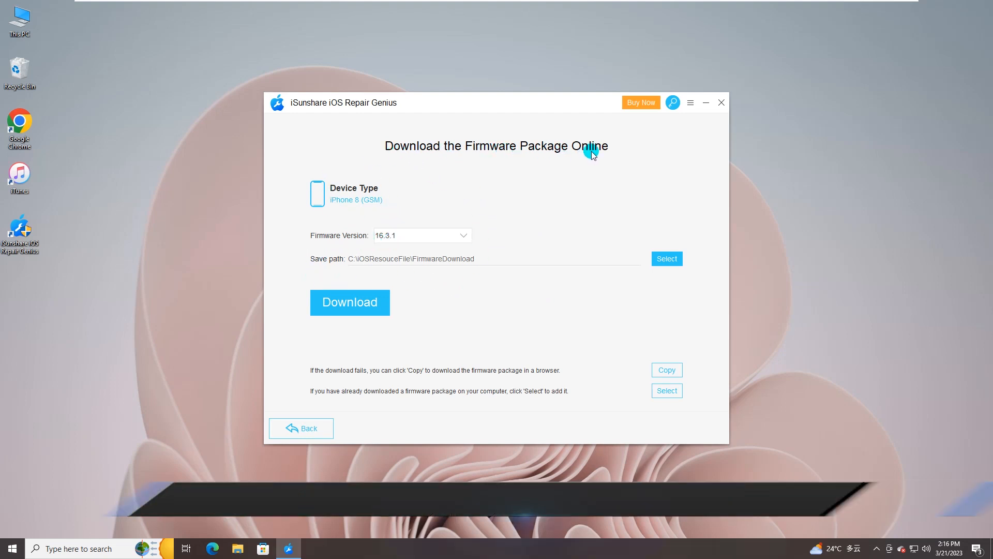
{"action": "mouse_move", "coordinate": [350, 302]}
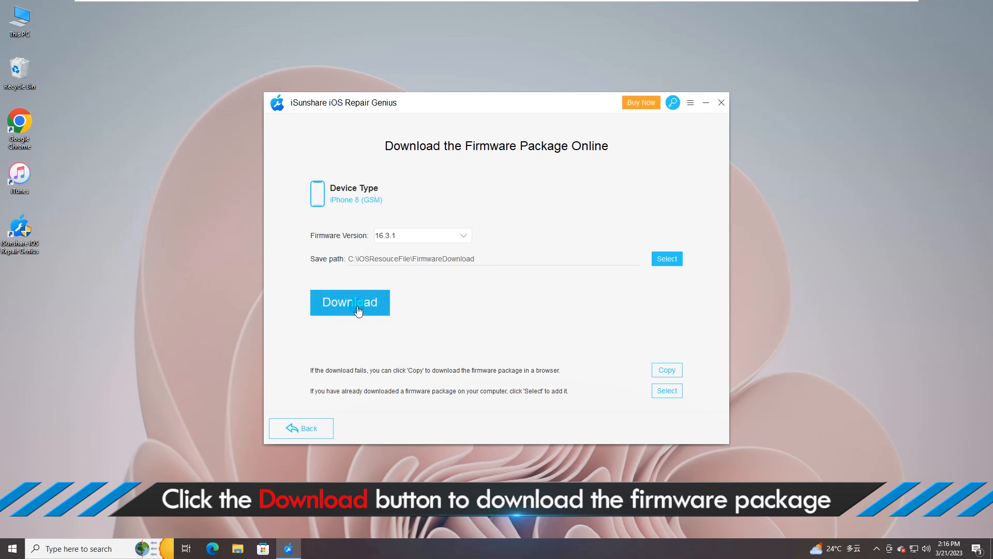
{"action": "left_click", "coordinate": [350, 302]}
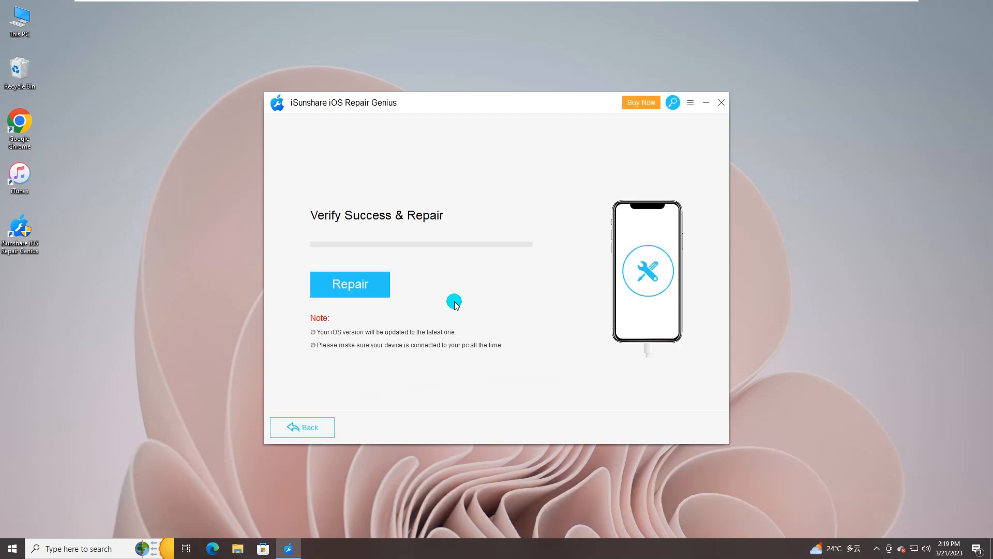
{"action": "mouse_move", "coordinate": [383, 230]}
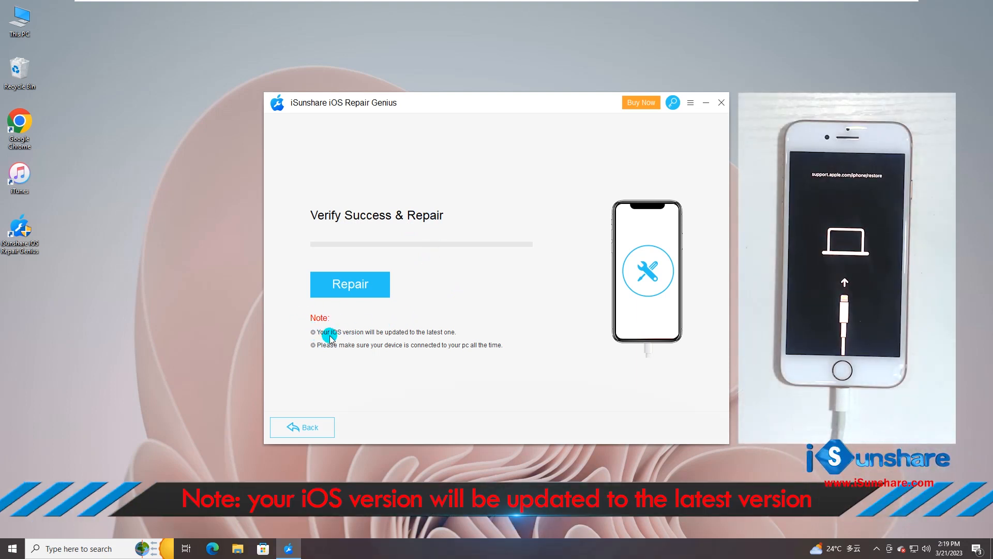
{"action": "mouse_move", "coordinate": [394, 344]}
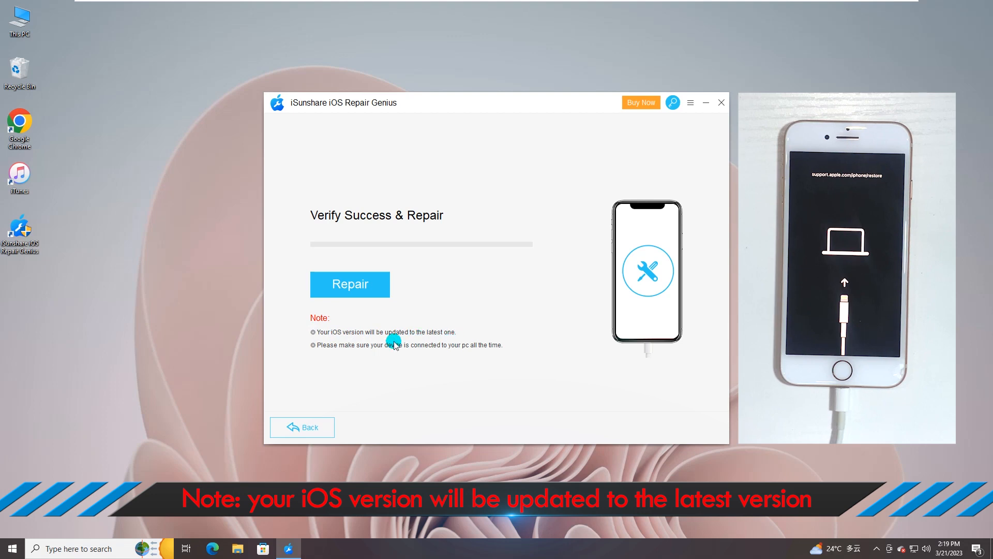
{"action": "mouse_move", "coordinate": [498, 351]}
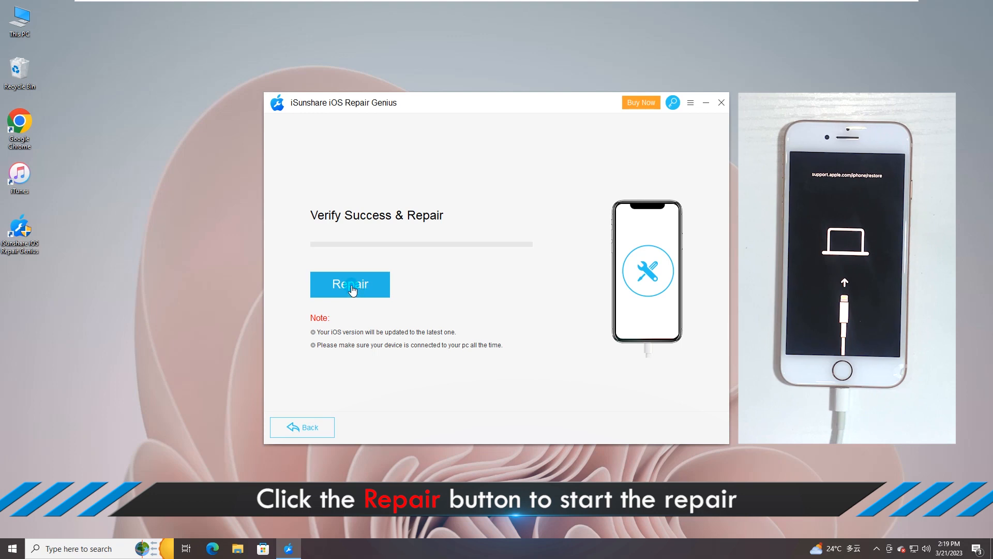
- Repair the connected iPhone and acknowledge the 'iPhone Repair successfully!' notice
{"action": "left_click", "coordinate": [349, 284]}
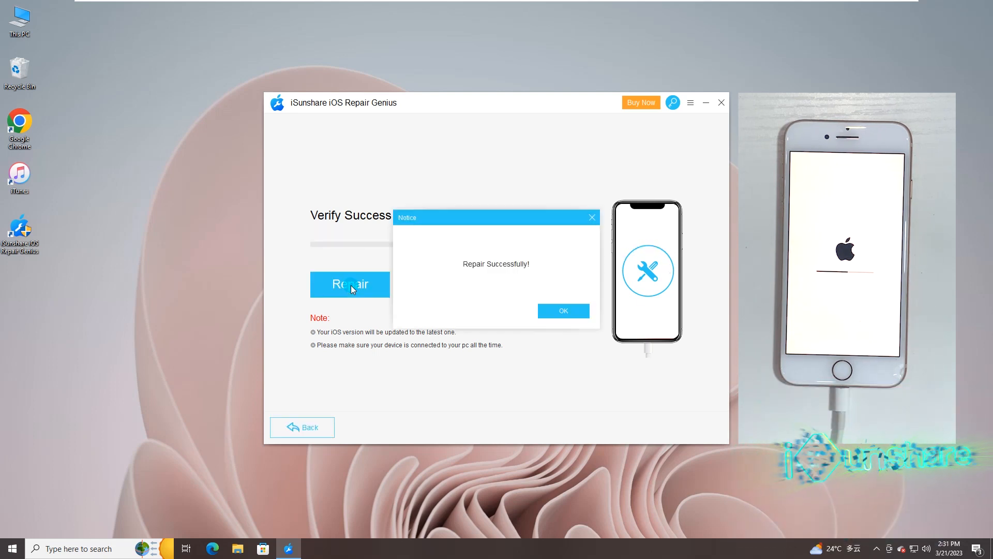
{"action": "mouse_move", "coordinate": [519, 270]}
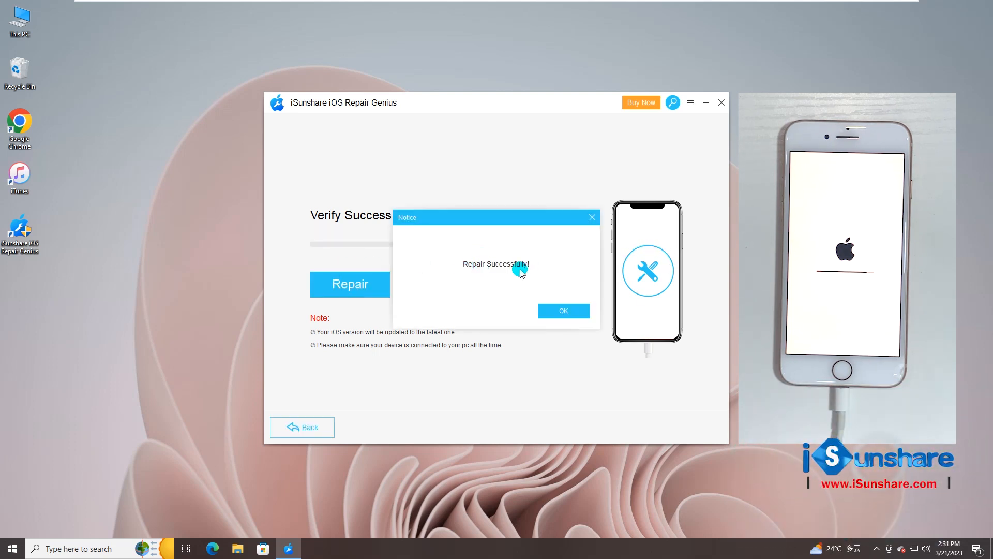
{"action": "left_click", "coordinate": [563, 310]}
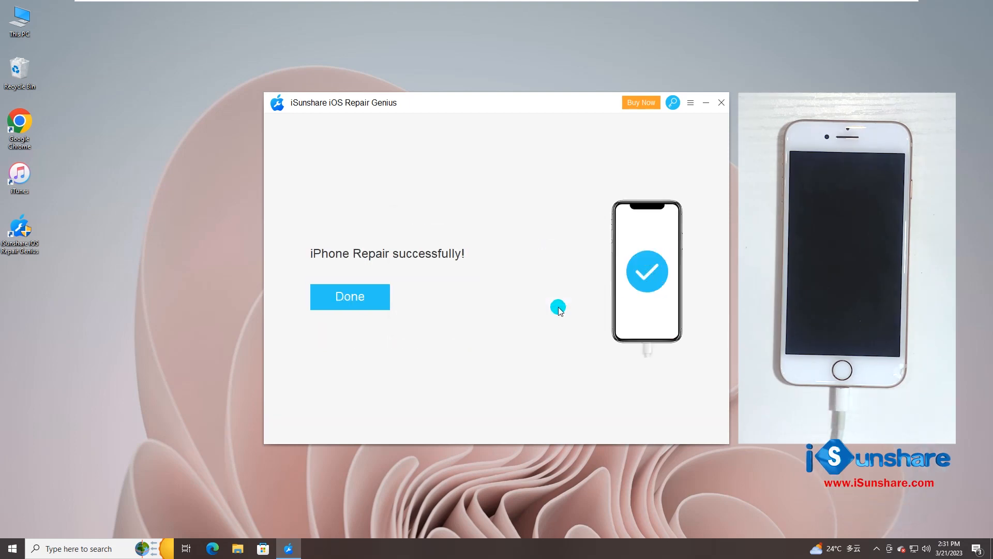